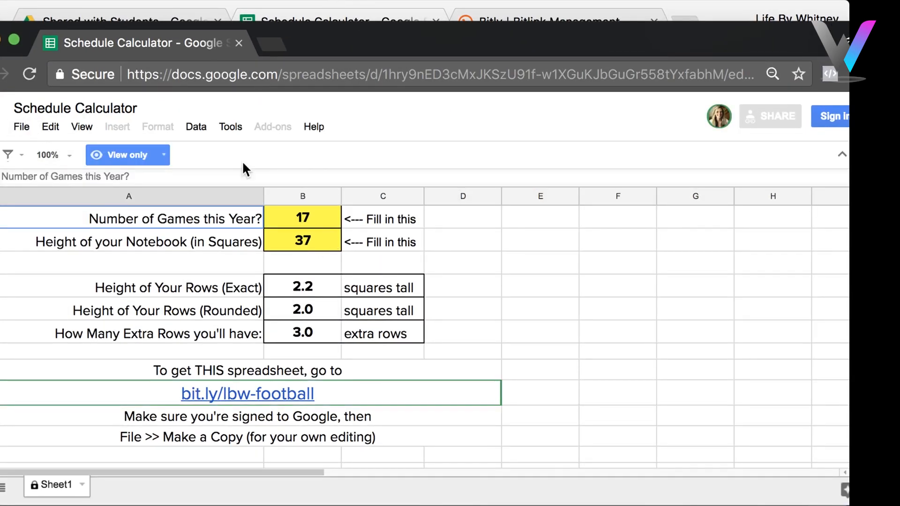
# - Inspect the number-of-games value and the formula behind the exact row height
pyautogui.click(303, 219)
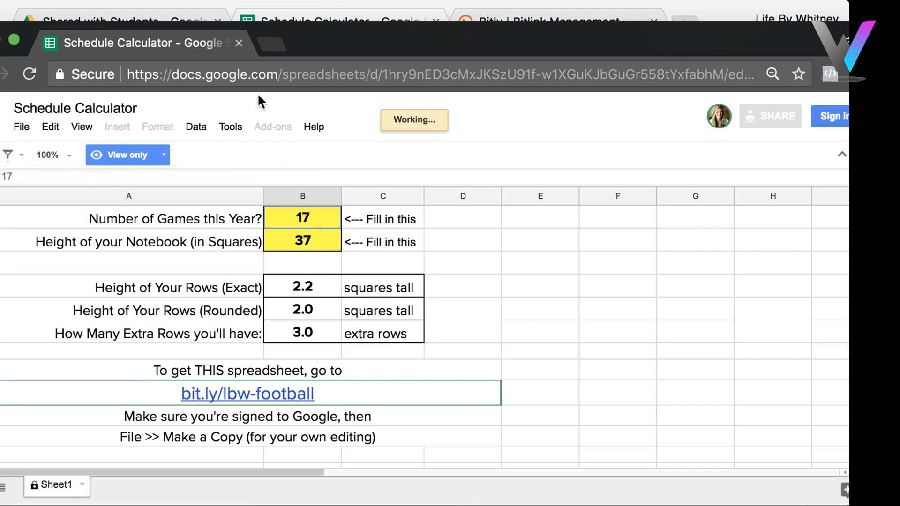
pyautogui.click(303, 287)
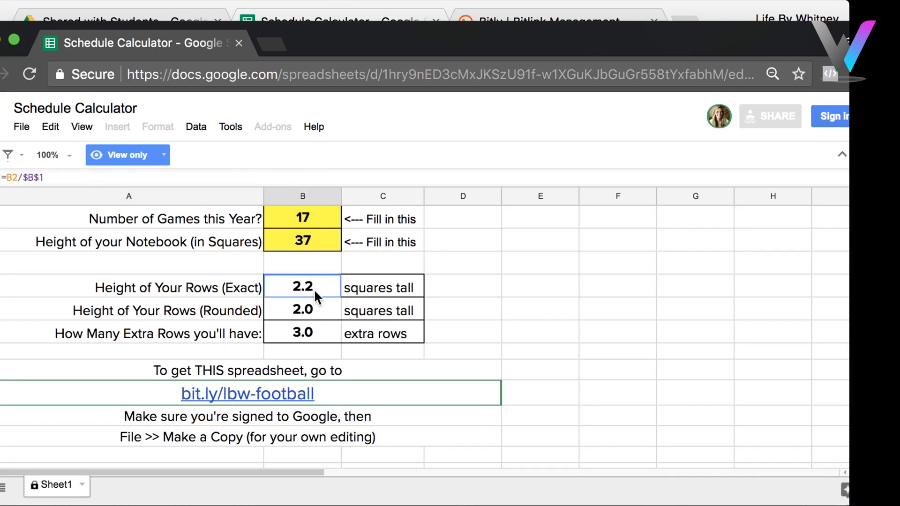
pyautogui.click(22, 127)
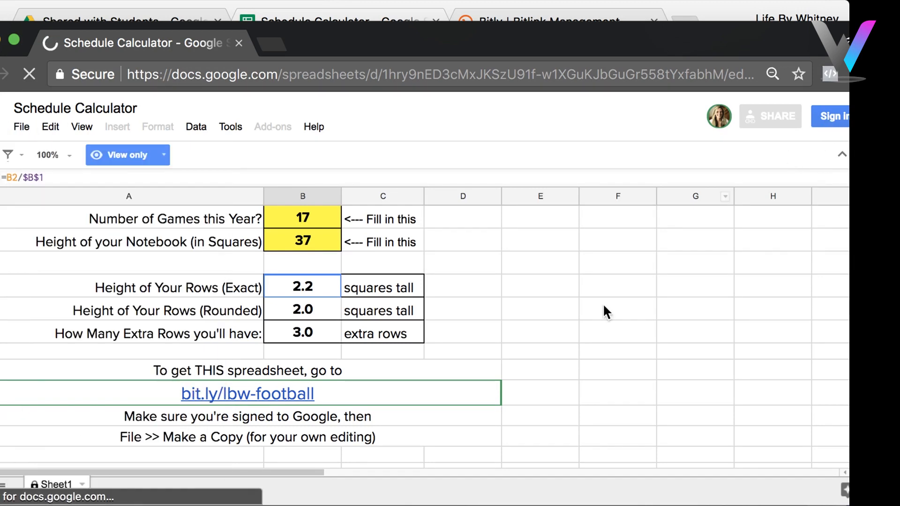
pyautogui.click(832, 116)
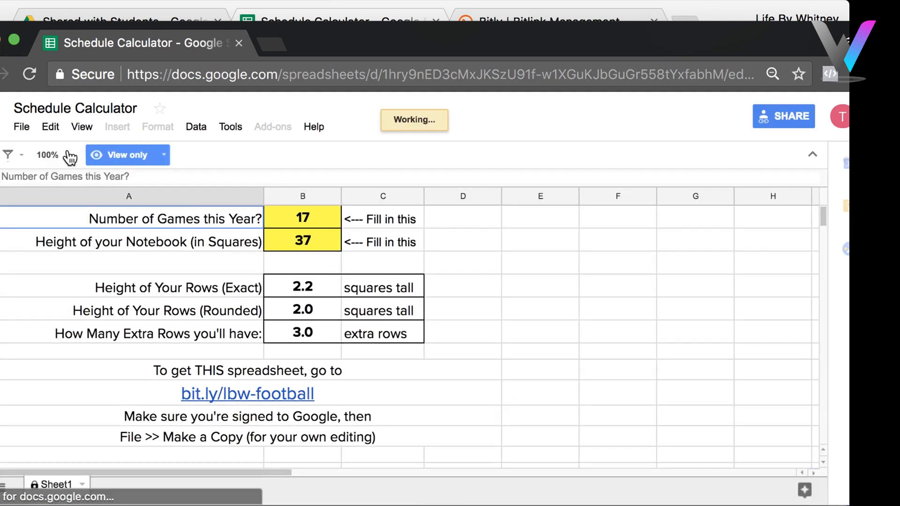
# - Start making a copy of the spreadsheet named 'Copy of Schedule Calculator' in My Drive
pyautogui.click(21, 127)
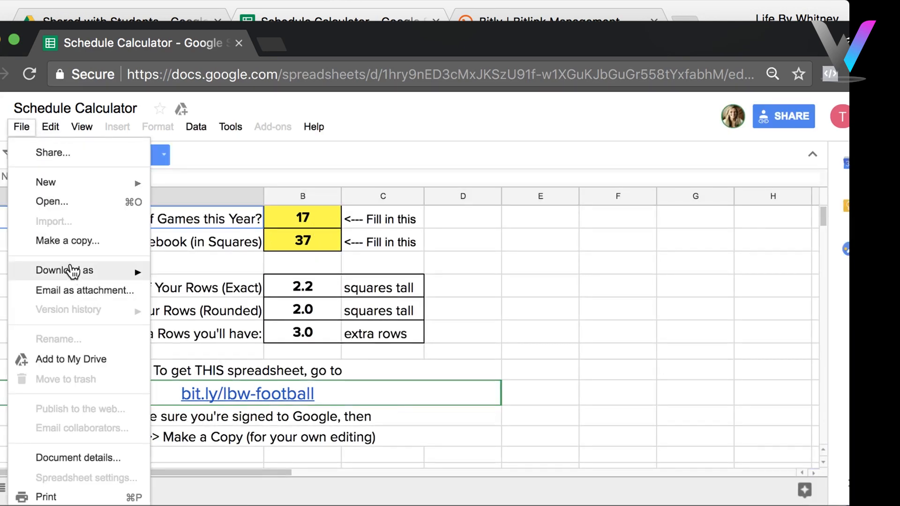
pyautogui.click(67, 241)
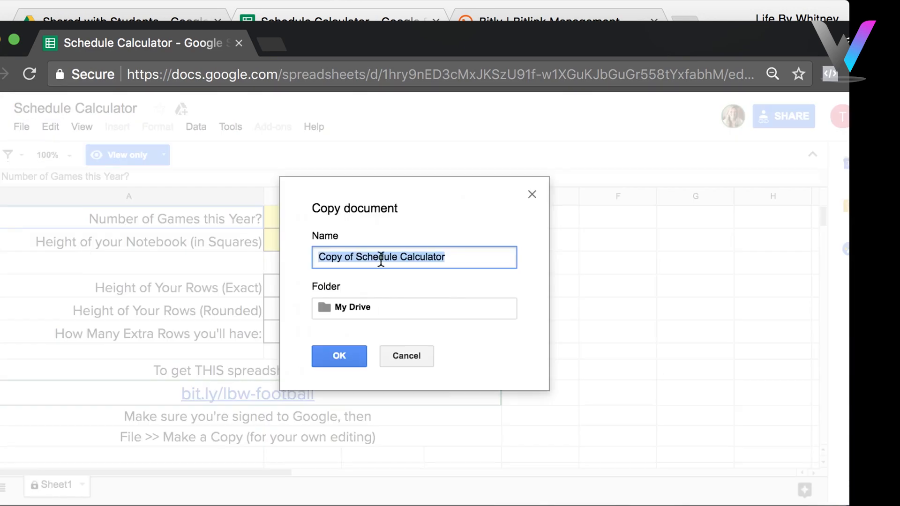
pyautogui.moveTo(349, 351)
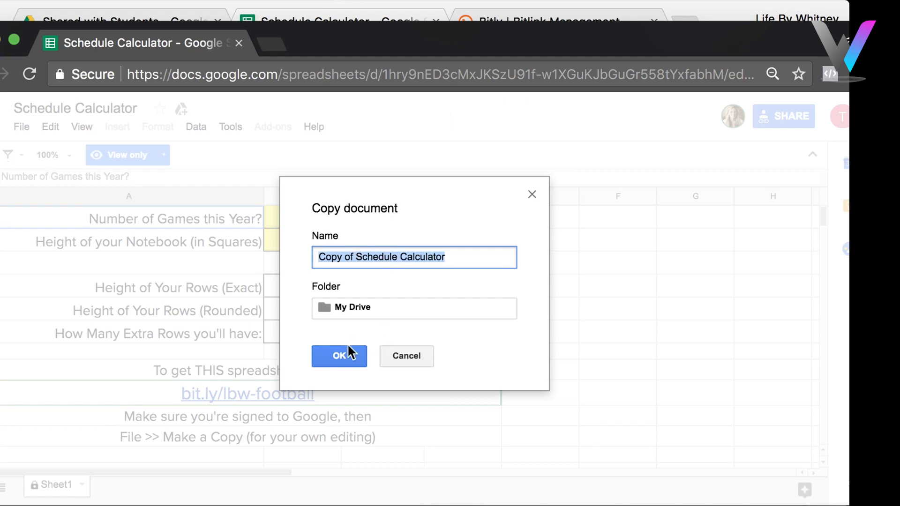
# - Confirm the copy to create the editable 'Copy of Schedule Calculator'
pyautogui.click(338, 356)
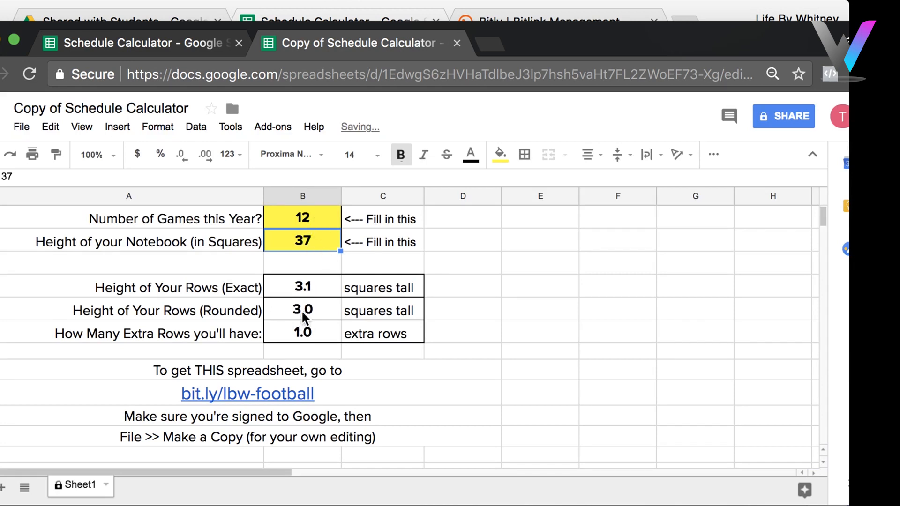
# - Enter 18 as the game count, then reselect it to change it to 17
pyautogui.click(303, 218)
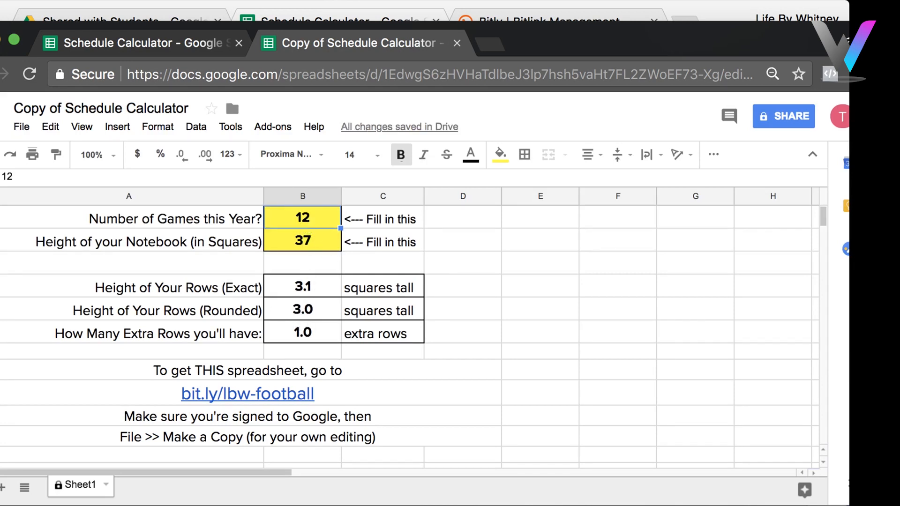
pyautogui.write('18')
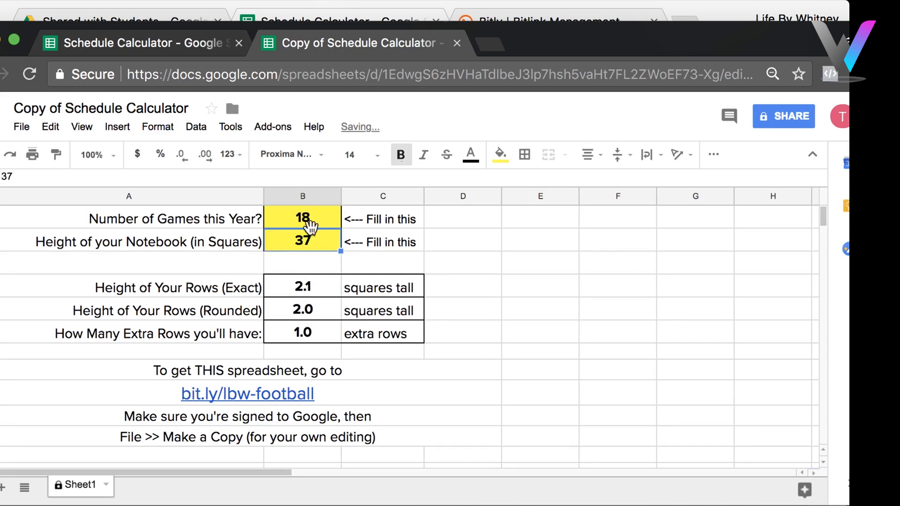
pyautogui.click(302, 219)
pyautogui.write('17')
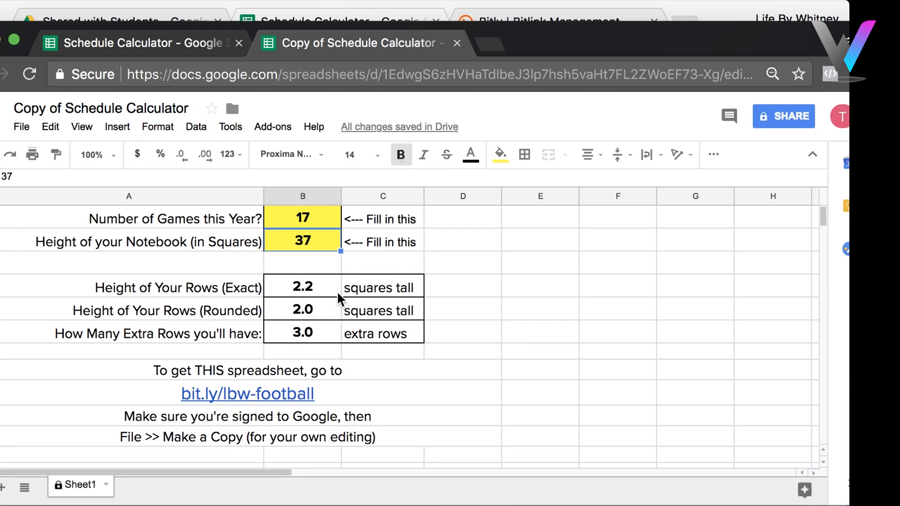
pyautogui.moveTo(752, 292)
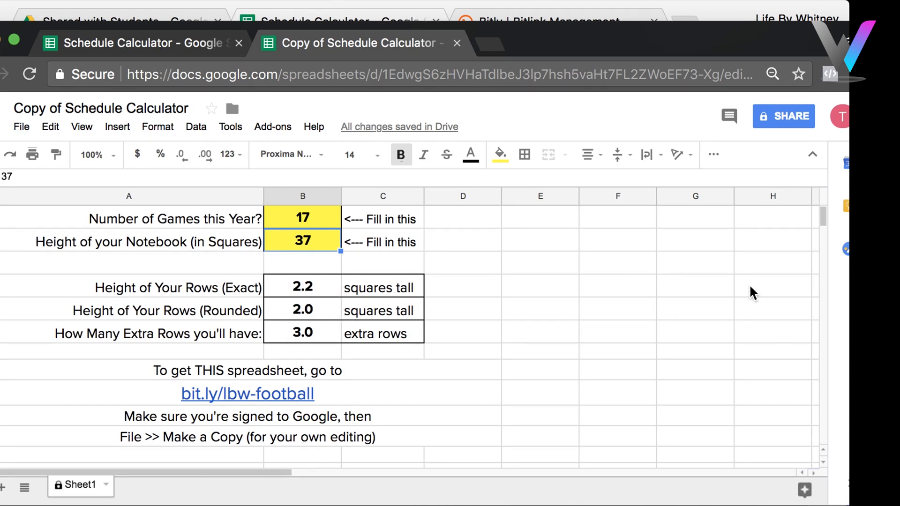